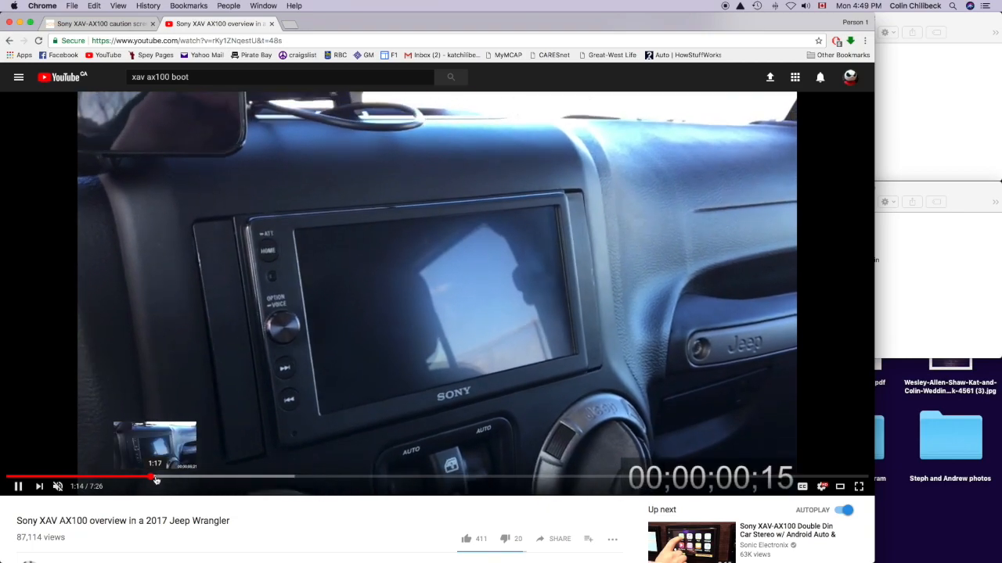
# Step: Pause the Jeep Wrangler overview video and go back to the 'xav ax100 boot' results
pyautogui.click(169, 476)
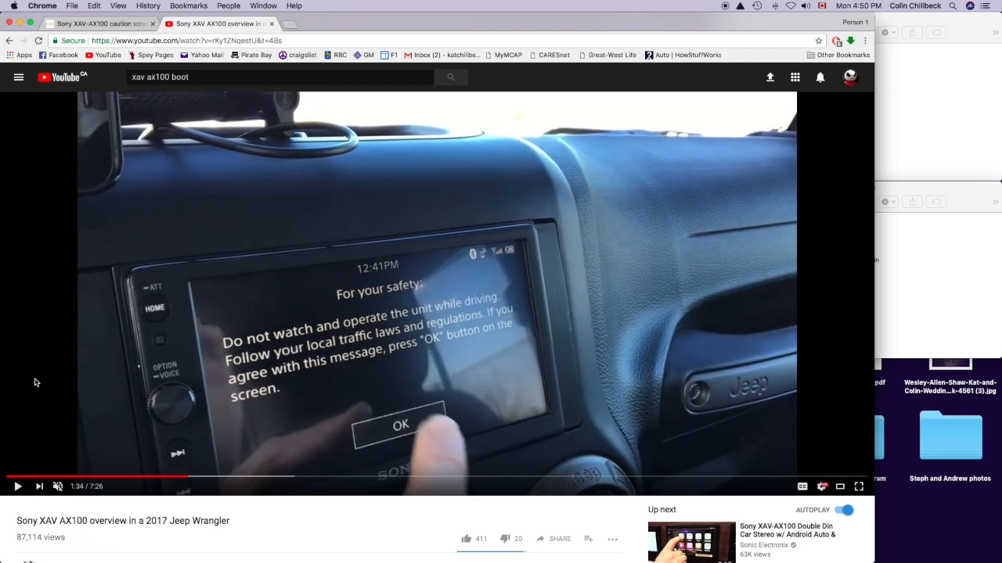
pyautogui.moveTo(266, 218)
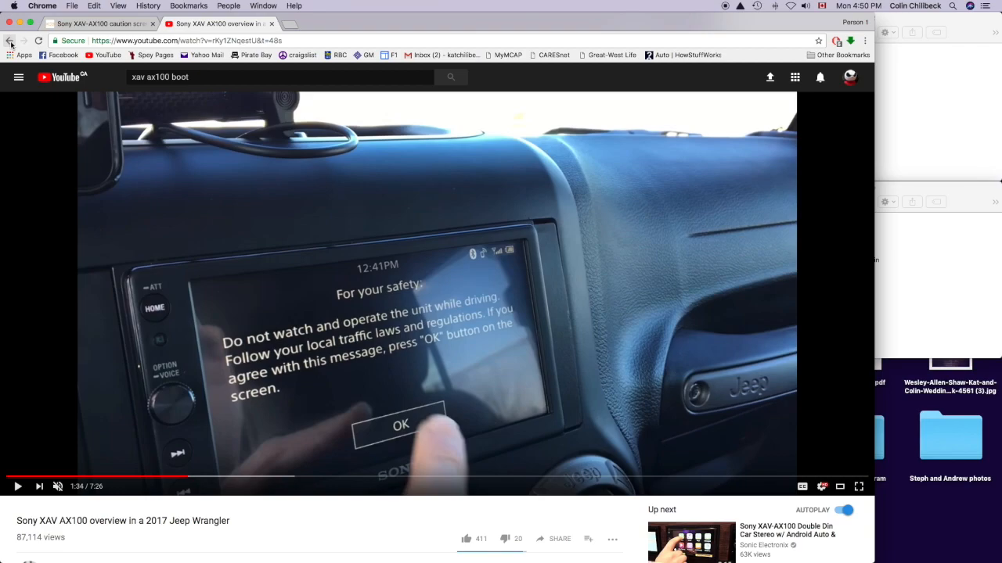
pyautogui.click(451, 77)
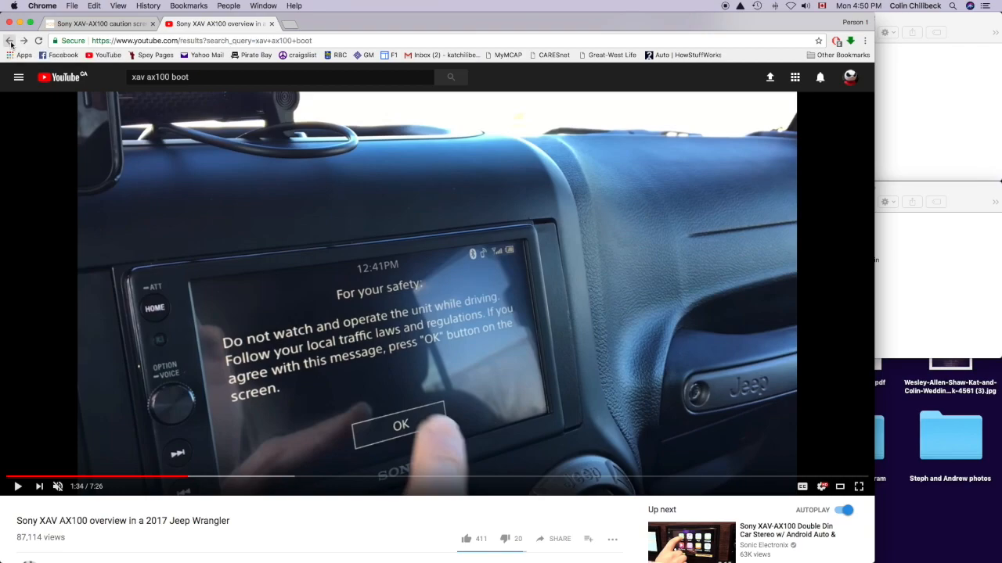
# Step: Play the 'Disabled caution screen on Sony xav-ax100' result and watch it through
pyautogui.click(11, 40)
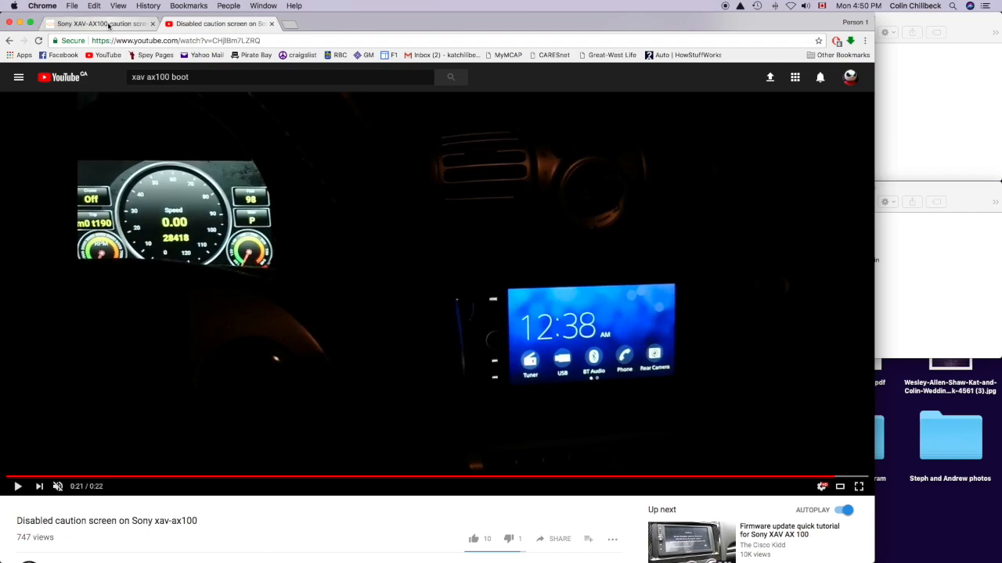
pyautogui.scroll(-3)
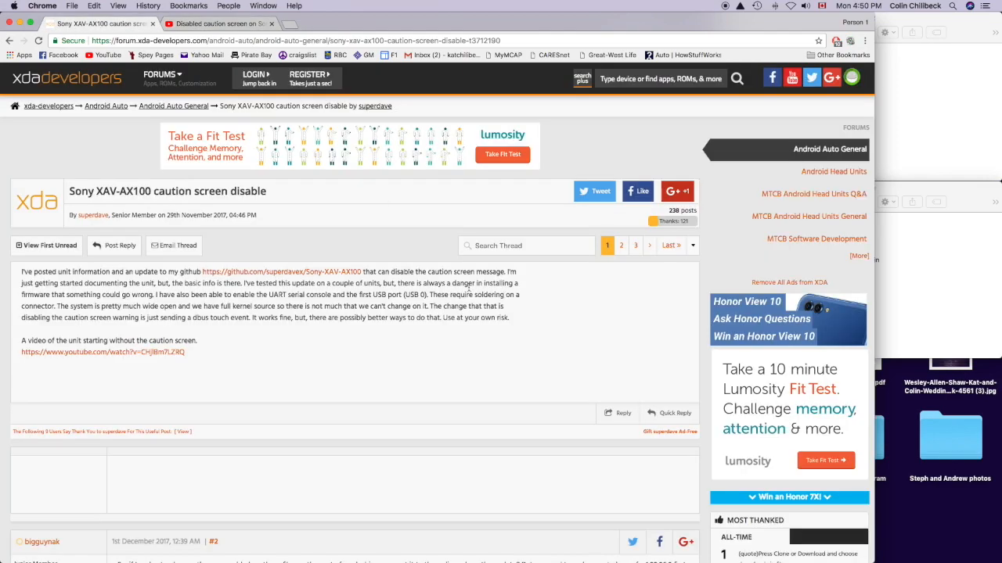
# Step: Read the XDA post and follow its github.com/superdavex/Sony-XAV-AX100 link
pyautogui.scroll(-3)
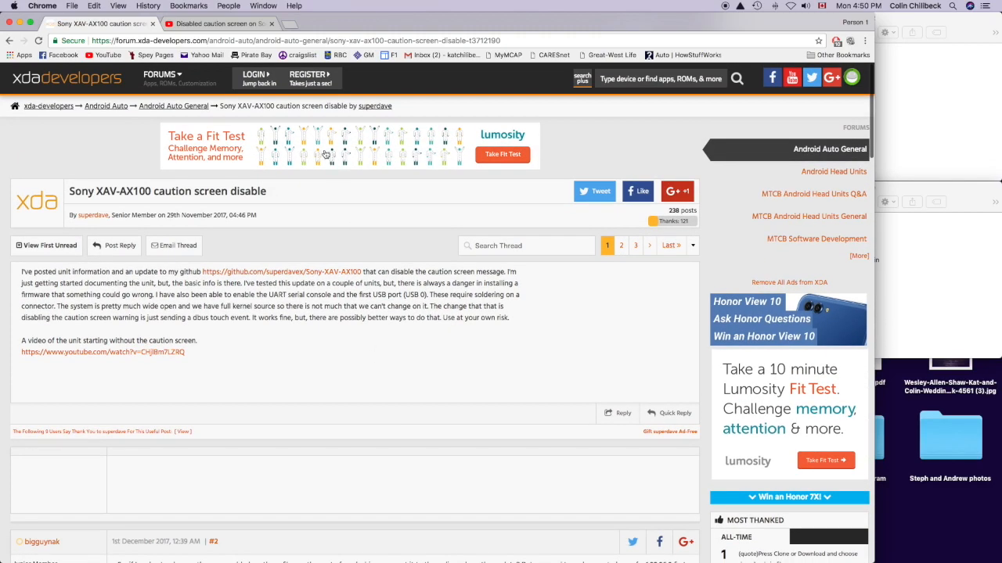
pyautogui.moveTo(40, 116)
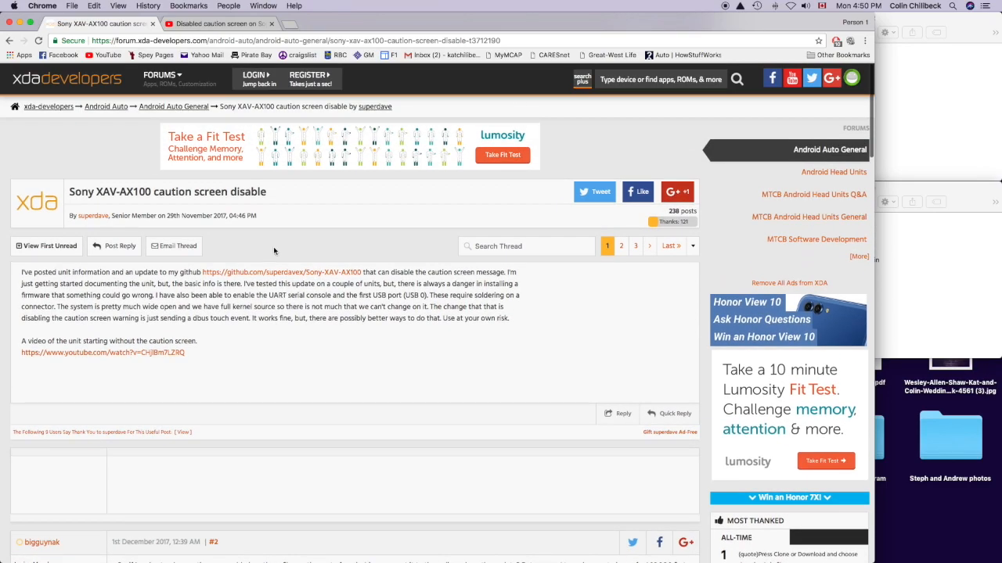
pyautogui.click(275, 273)
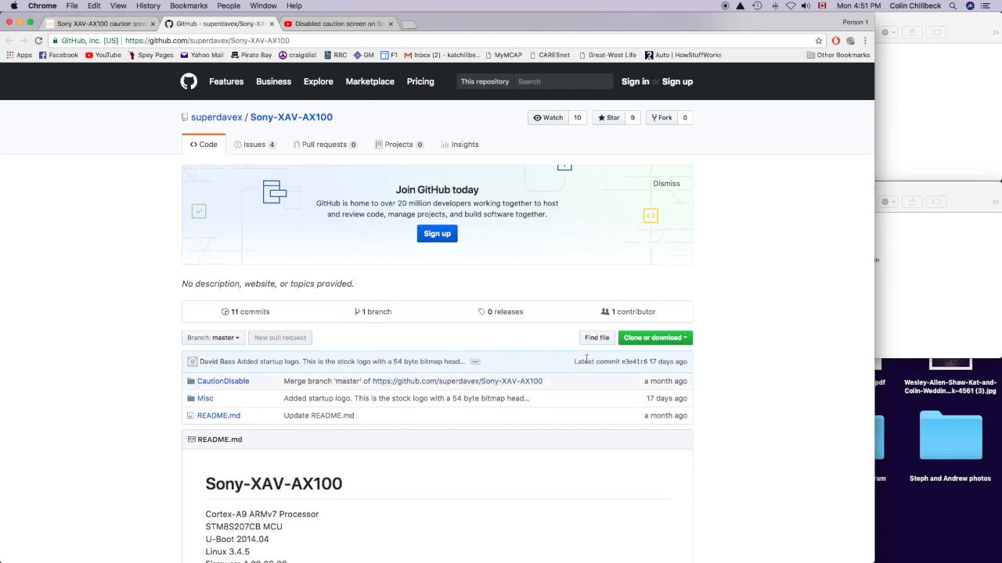
# Step: Browse into the CautionDisable folder and read its firmware README
pyautogui.scroll(-3)
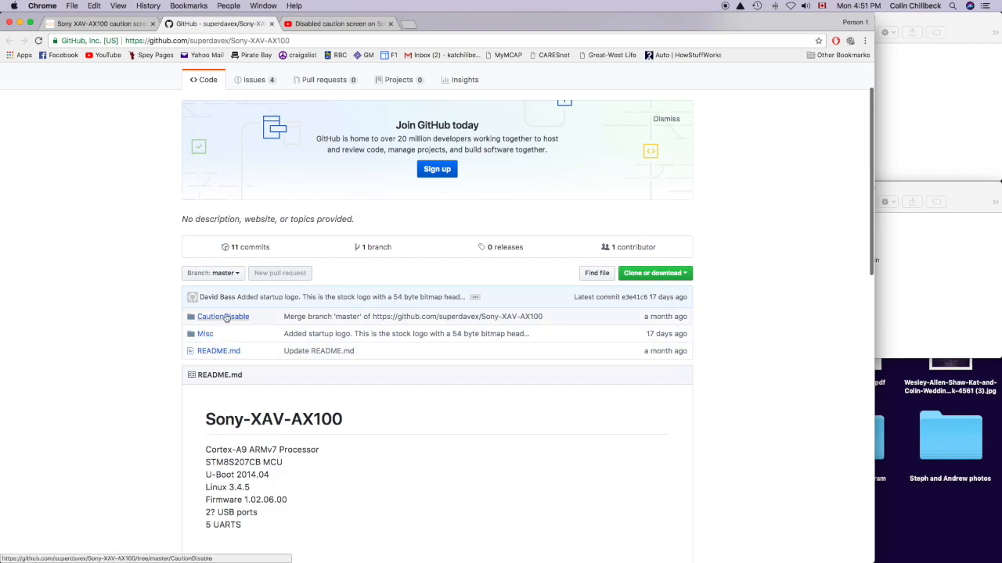
pyautogui.click(222, 316)
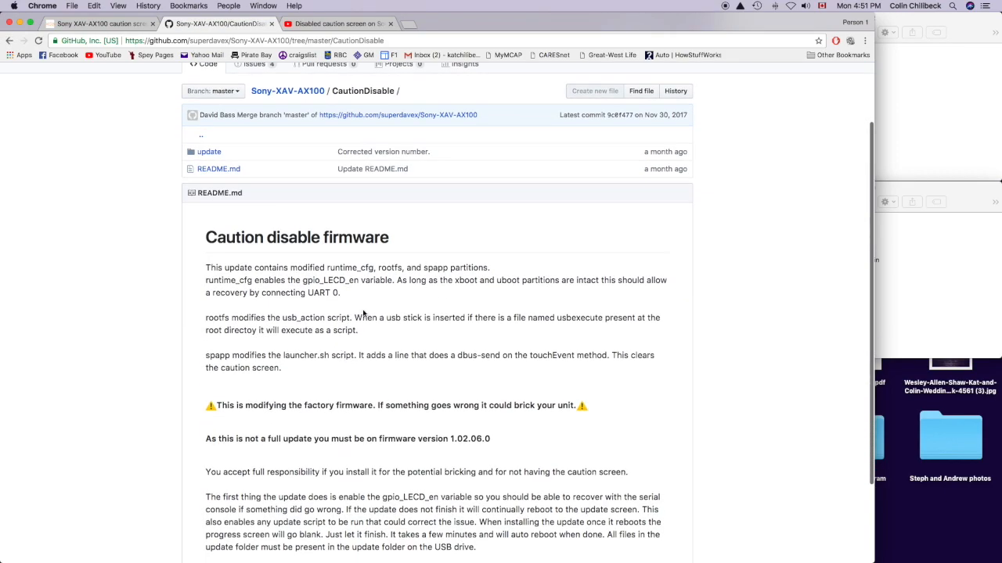
pyautogui.scroll(-3)
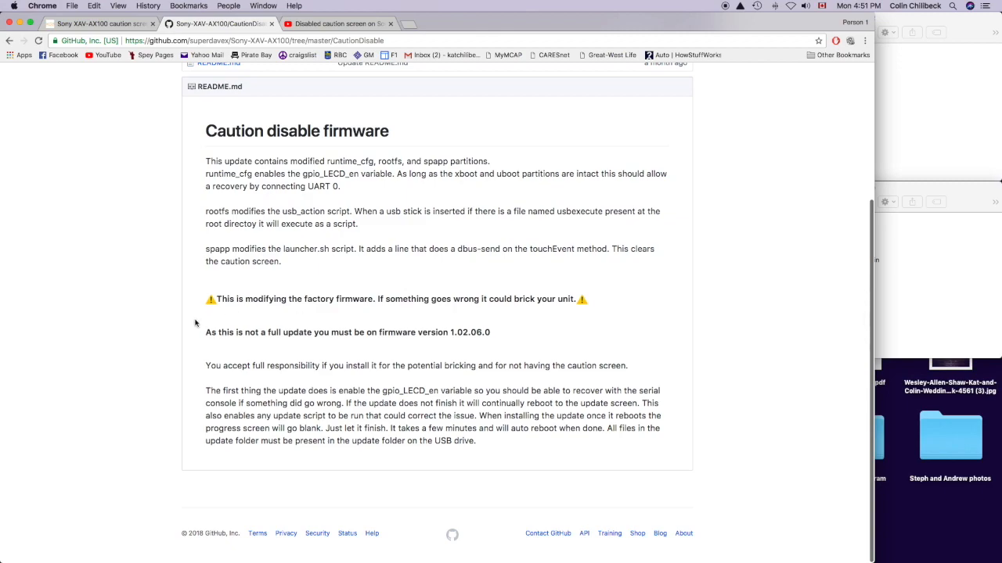
pyautogui.moveTo(339, 311)
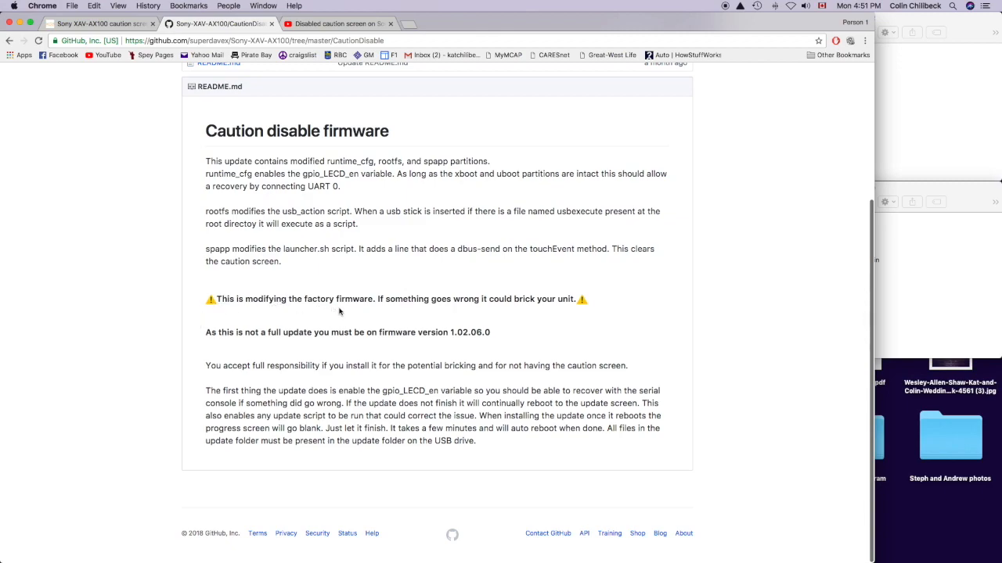
pyautogui.moveTo(597, 307)
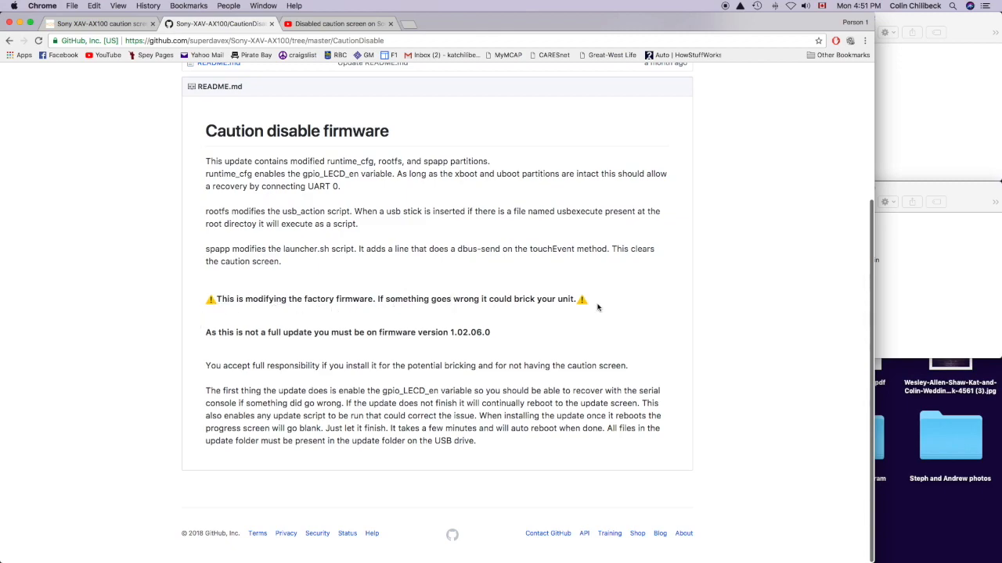
pyautogui.moveTo(604, 307)
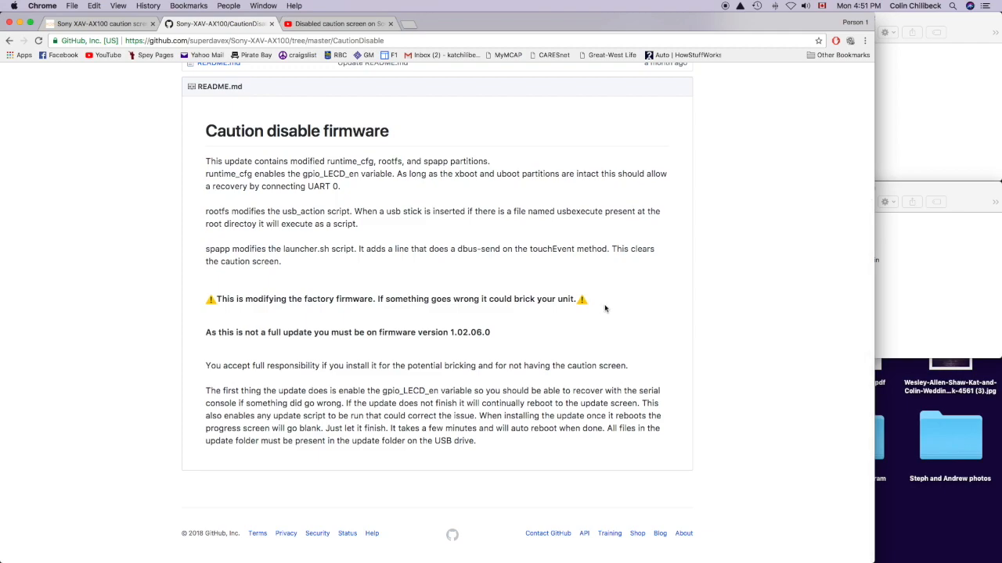
pyautogui.scroll(3)
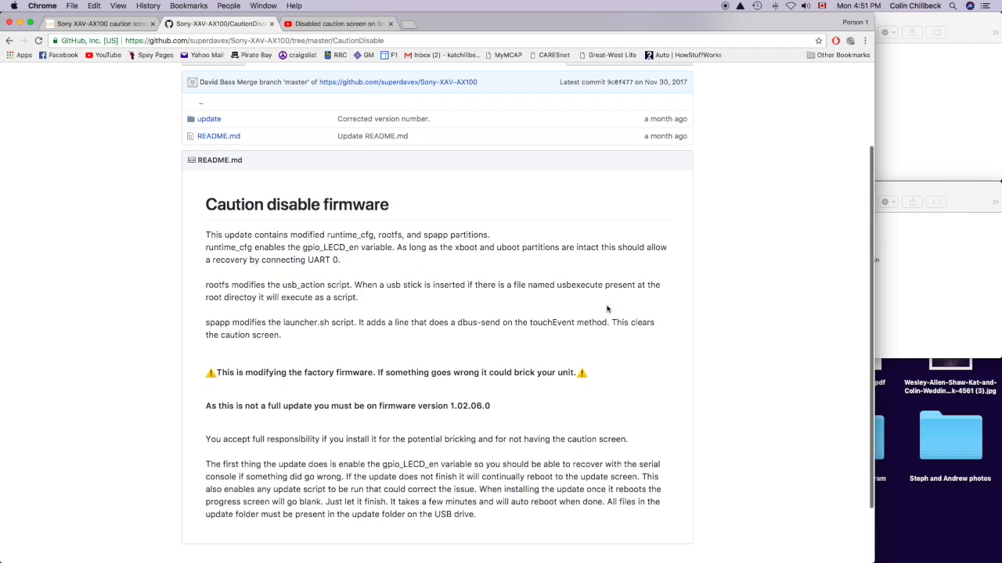
pyautogui.scroll(-3)
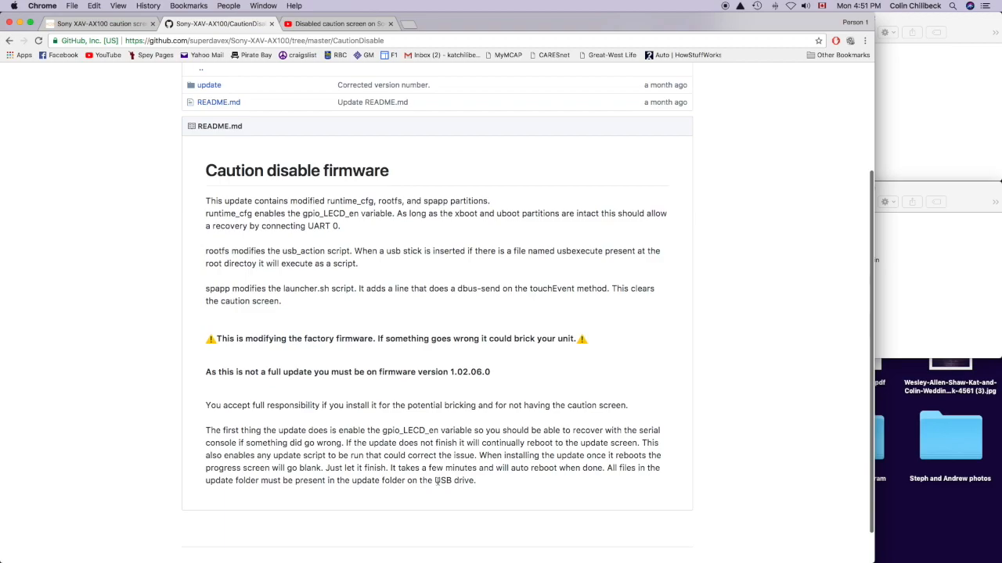
pyautogui.scroll(3)
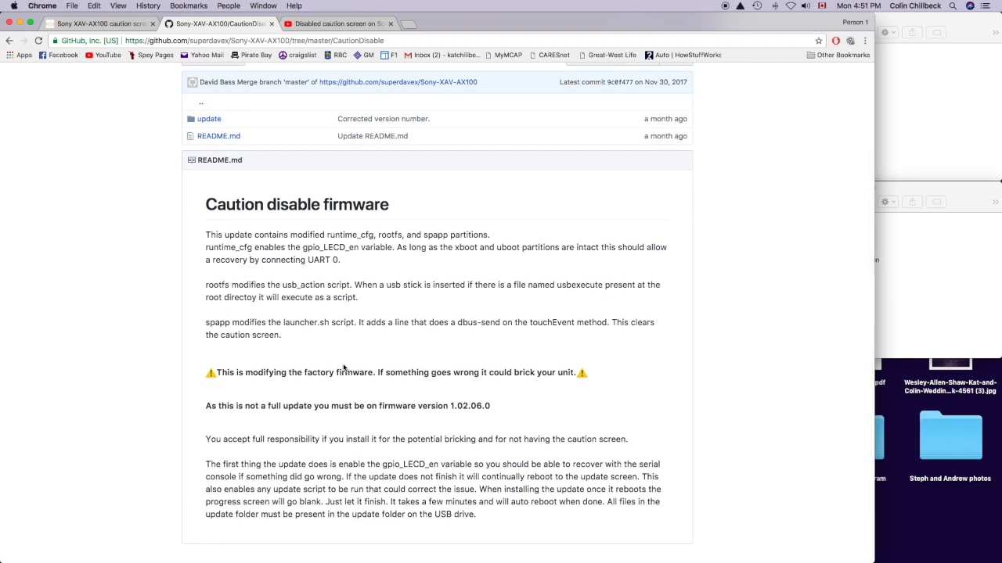
pyautogui.scroll(3)
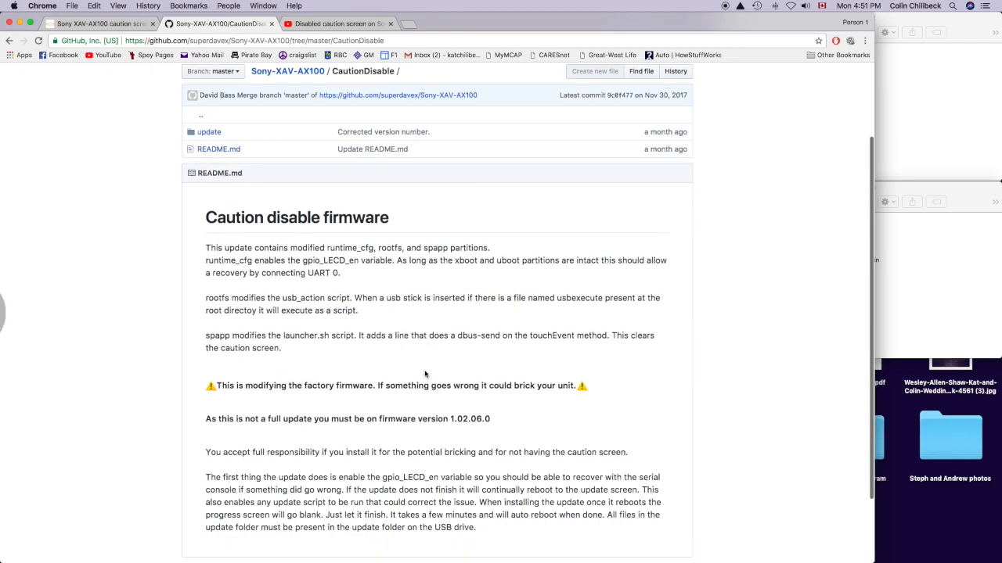
pyautogui.moveTo(432, 369)
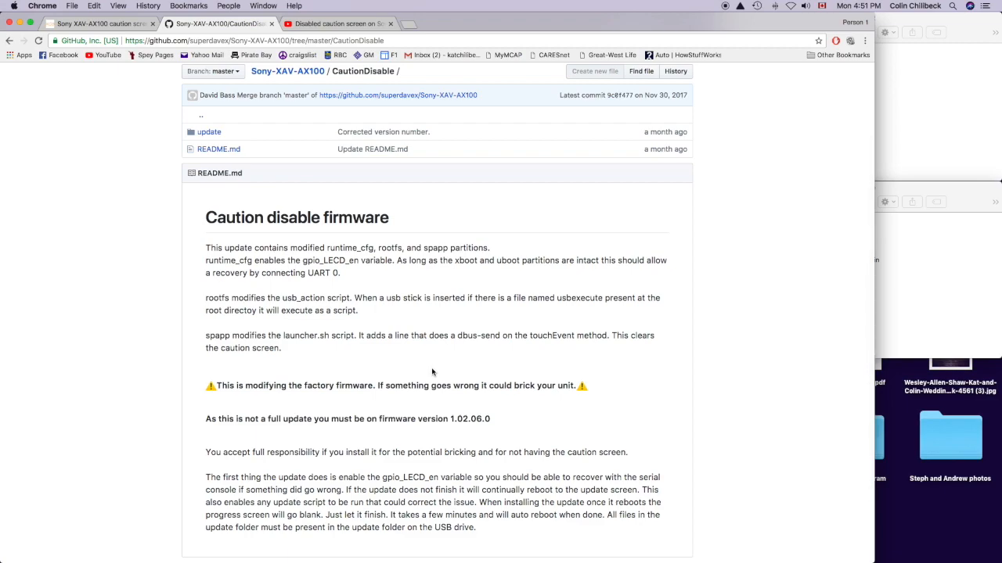
pyautogui.scroll(3)
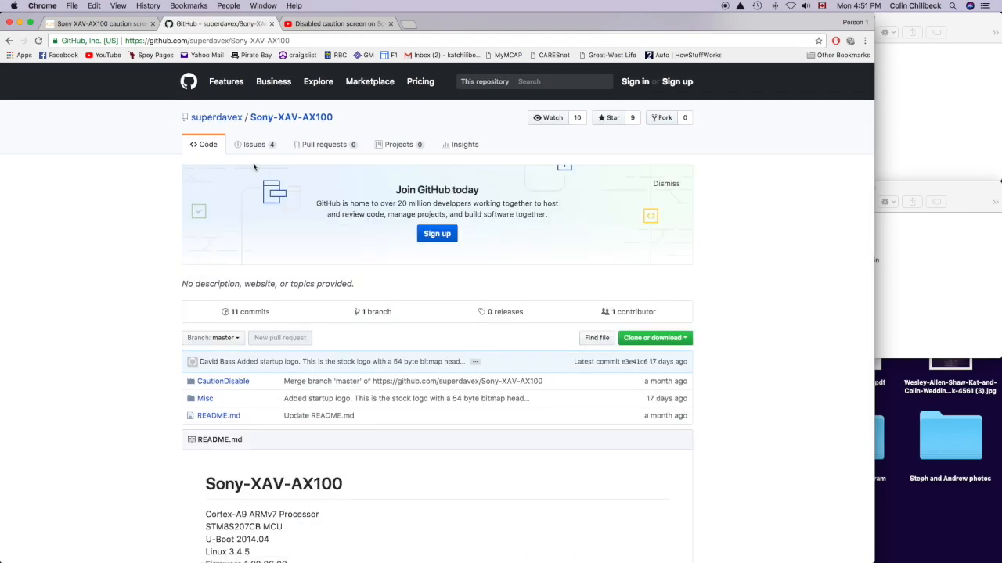
pyautogui.moveTo(720, 378)
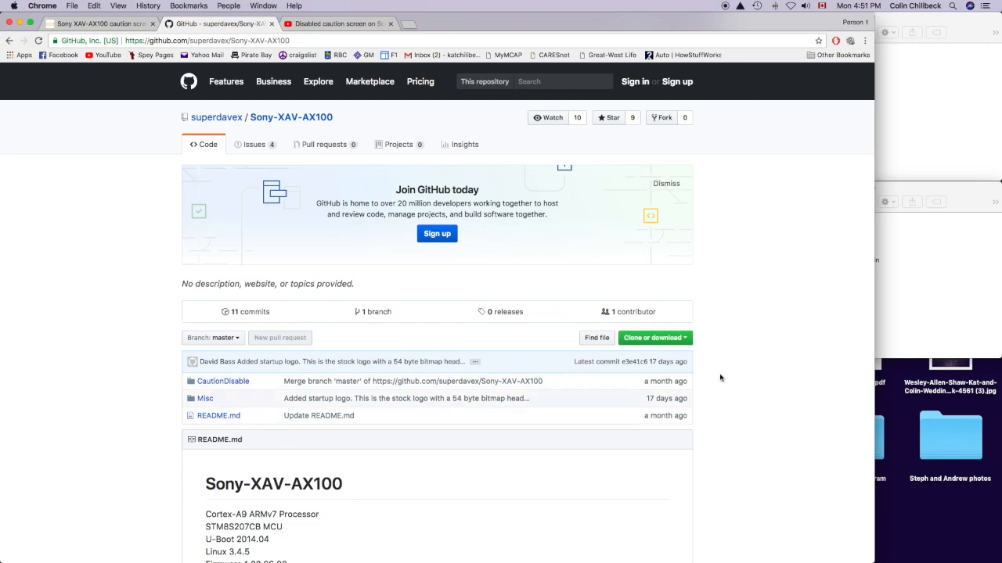
# Step: Download the repository as Sony-XAV-AX100-master.zip via Clone or download
pyautogui.click(651, 338)
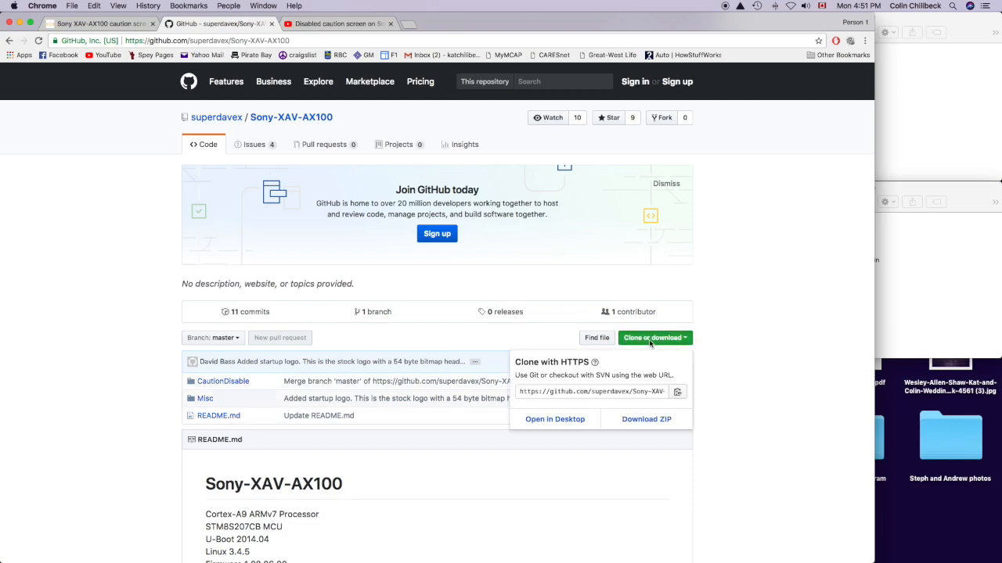
pyautogui.click(647, 420)
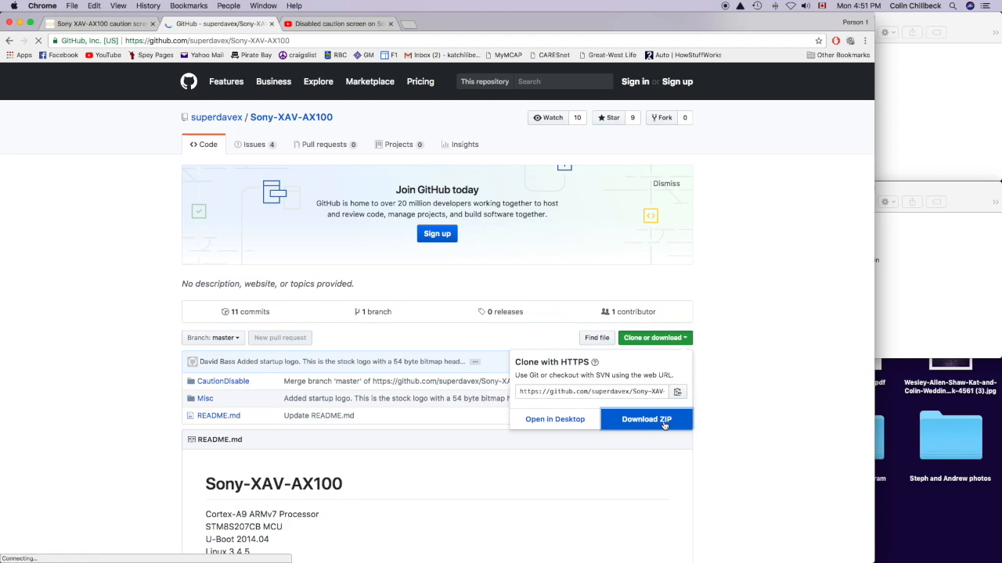
pyautogui.click(644, 419)
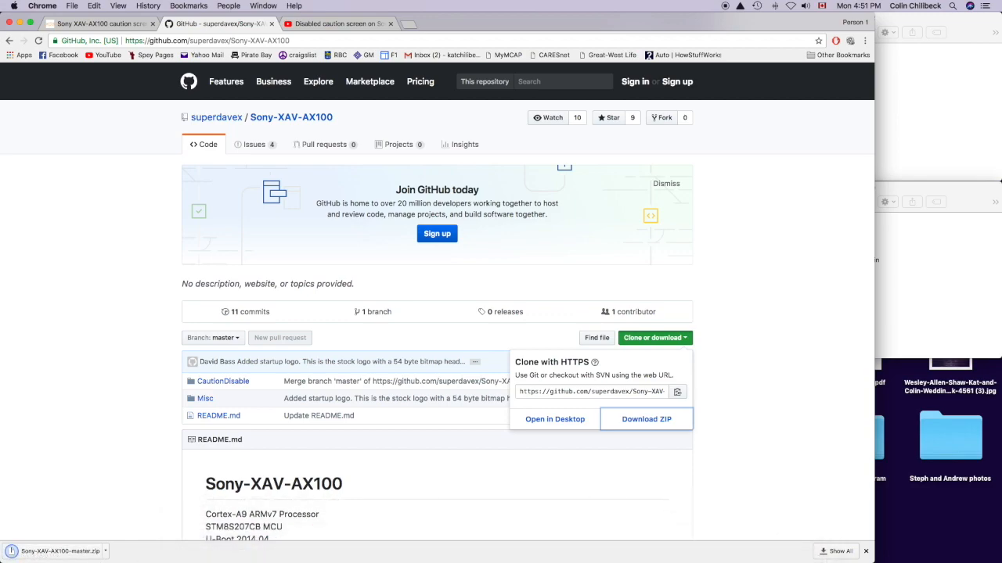
pyautogui.moveTo(694, 540)
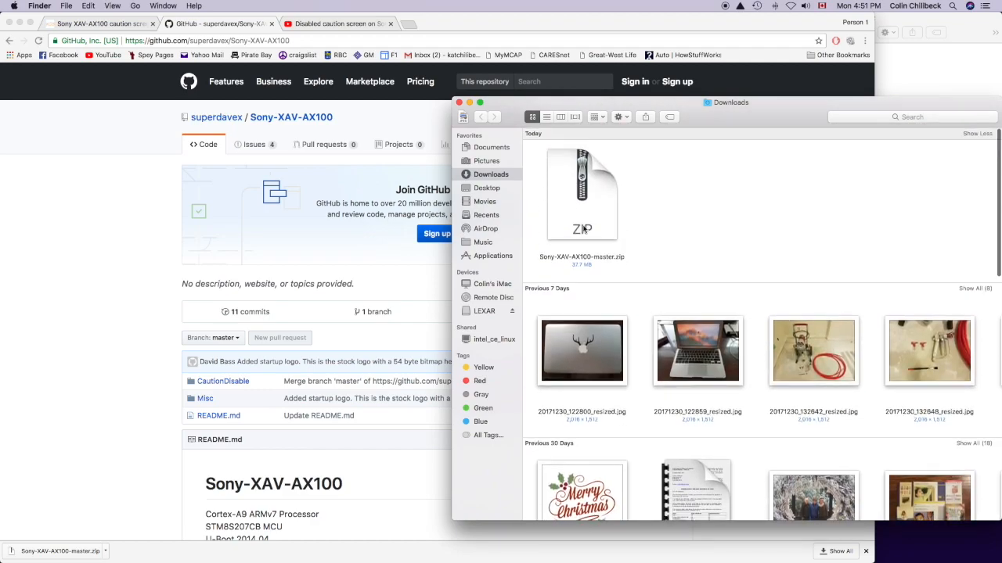
# Step: Select Sony-XAV-AX100-master.zip in the Downloads folder for unpacking
pyautogui.scroll(-3)
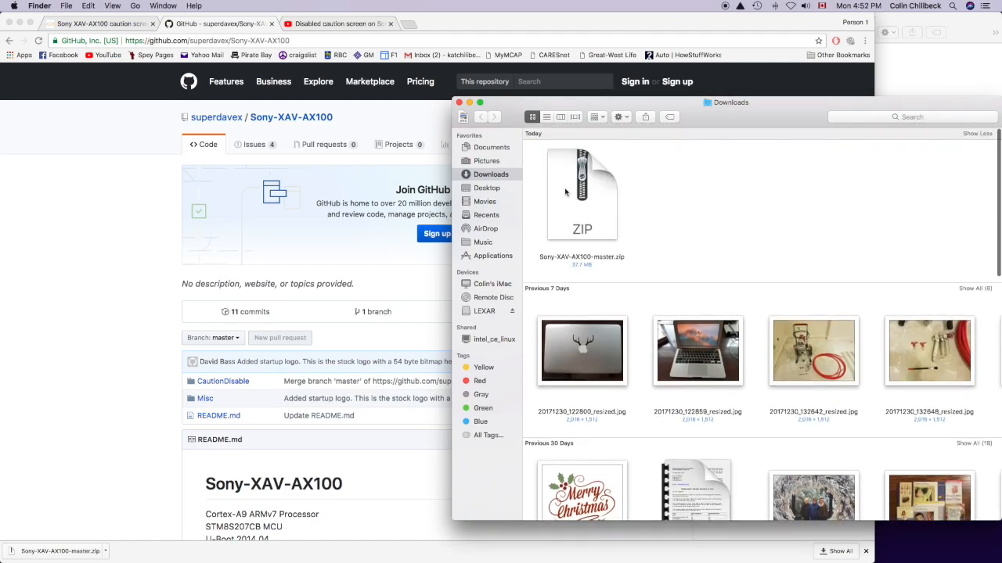
pyautogui.click(582, 191)
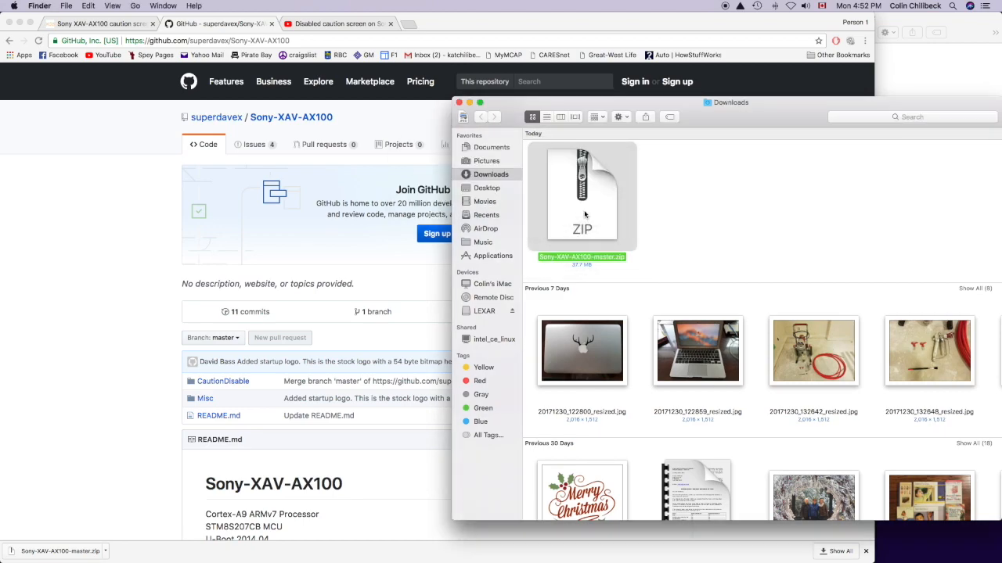
pyautogui.scroll(-3)
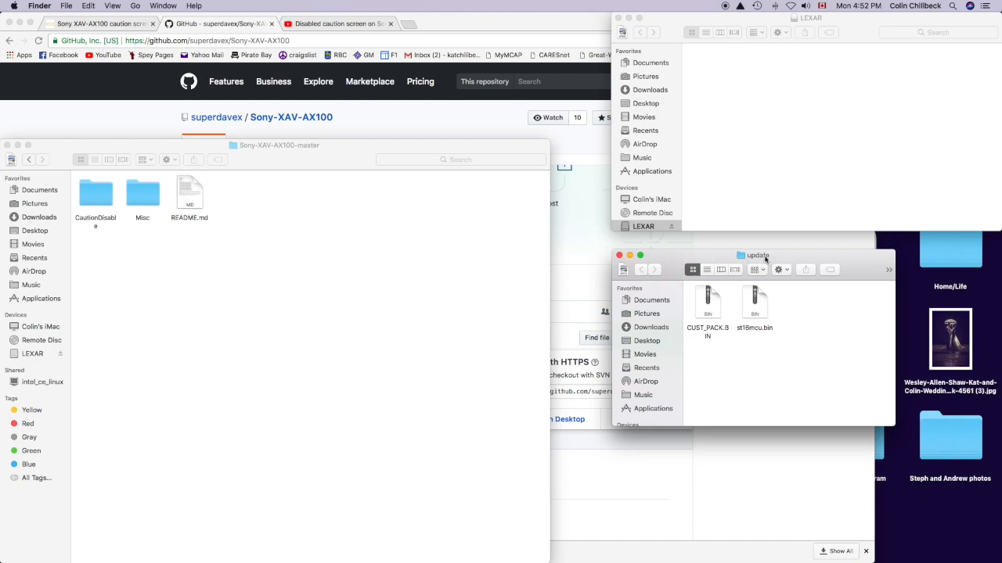
# Step: Drag the CautionDisable 'update' folder onto the LEXAR drive to copy it
pyautogui.moveTo(755, 254); pyautogui.dragTo(857, 240)
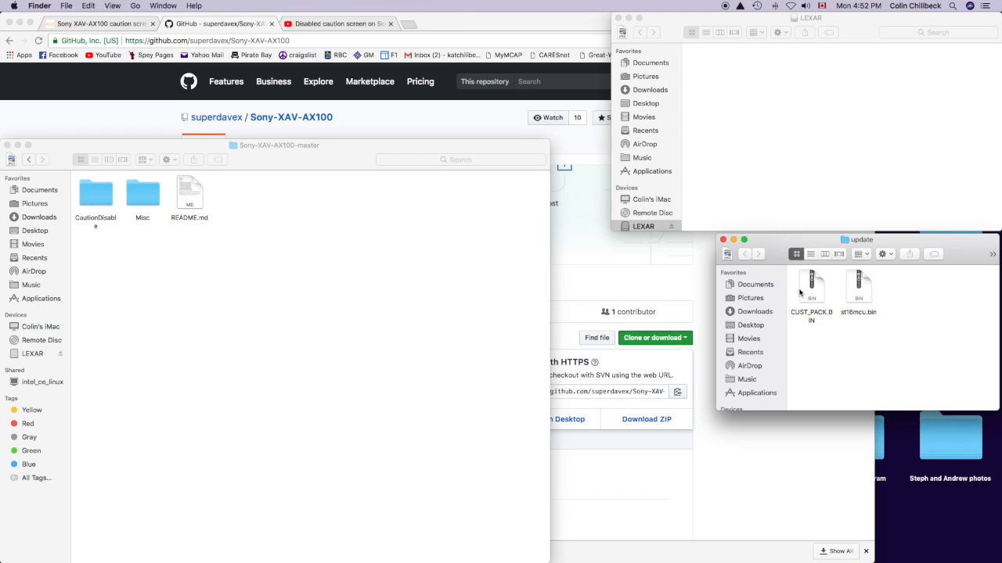
pyautogui.moveTo(867, 316)
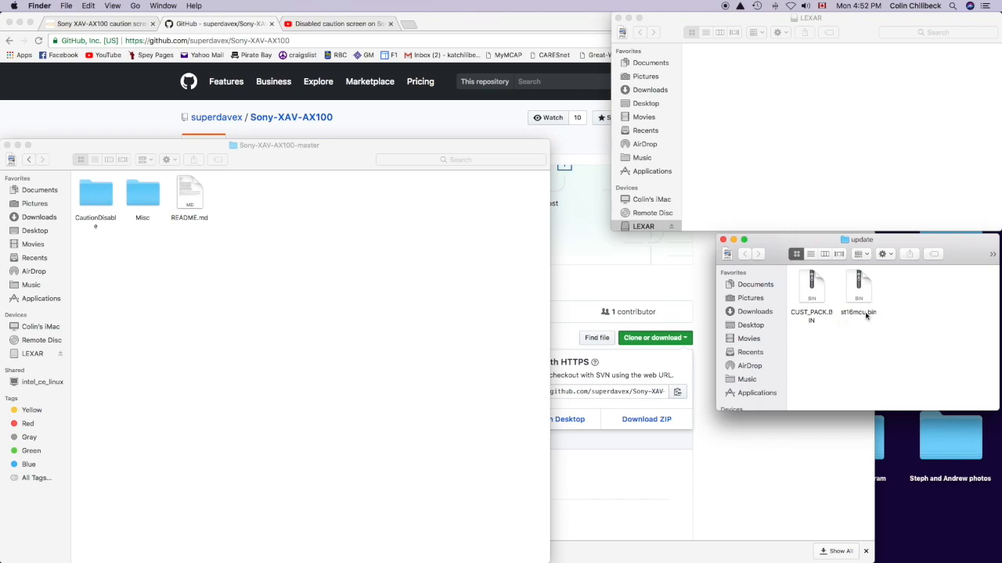
pyautogui.moveTo(842, 244)
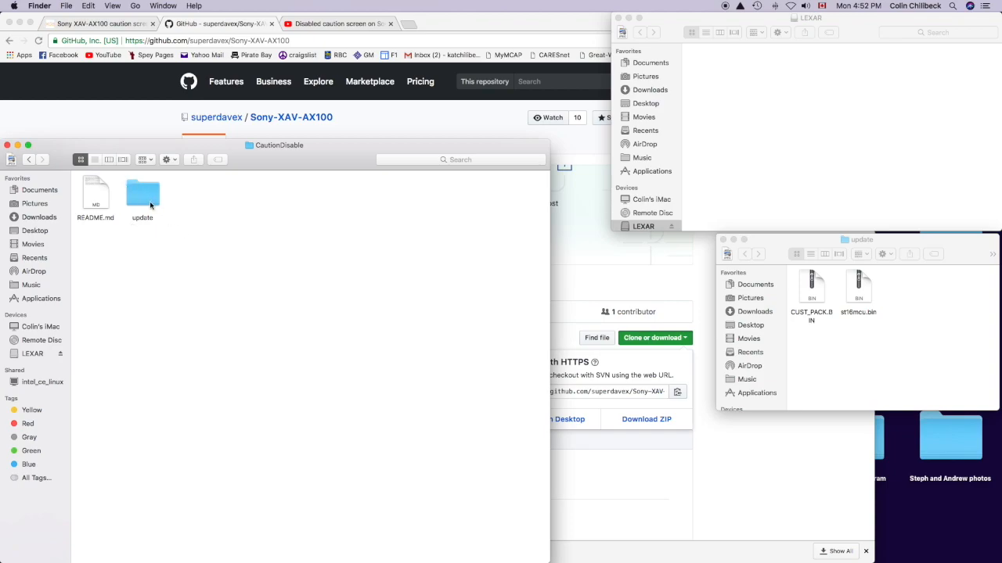
pyautogui.moveTo(142, 194); pyautogui.dragTo(770, 137)
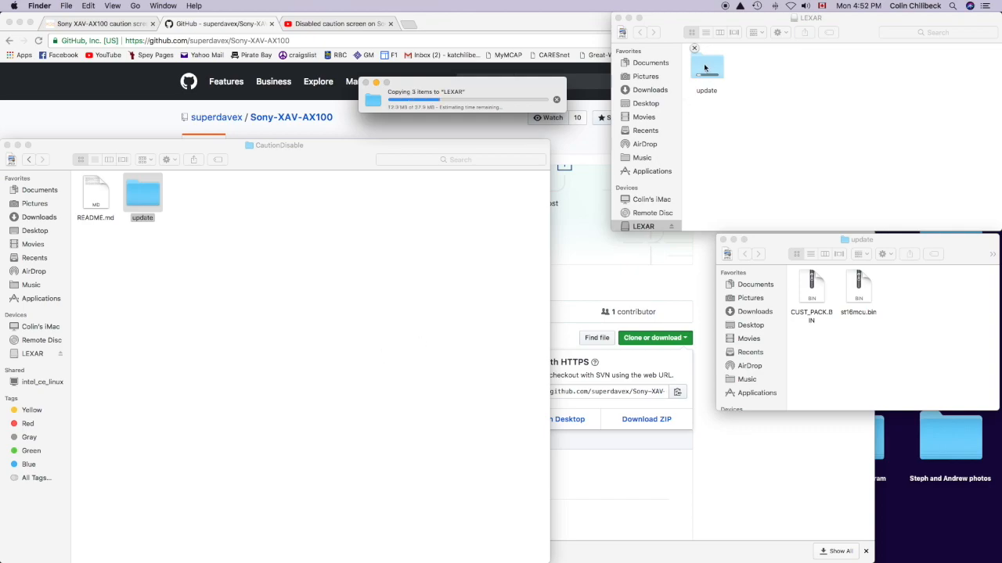
pyautogui.moveTo(707, 166)
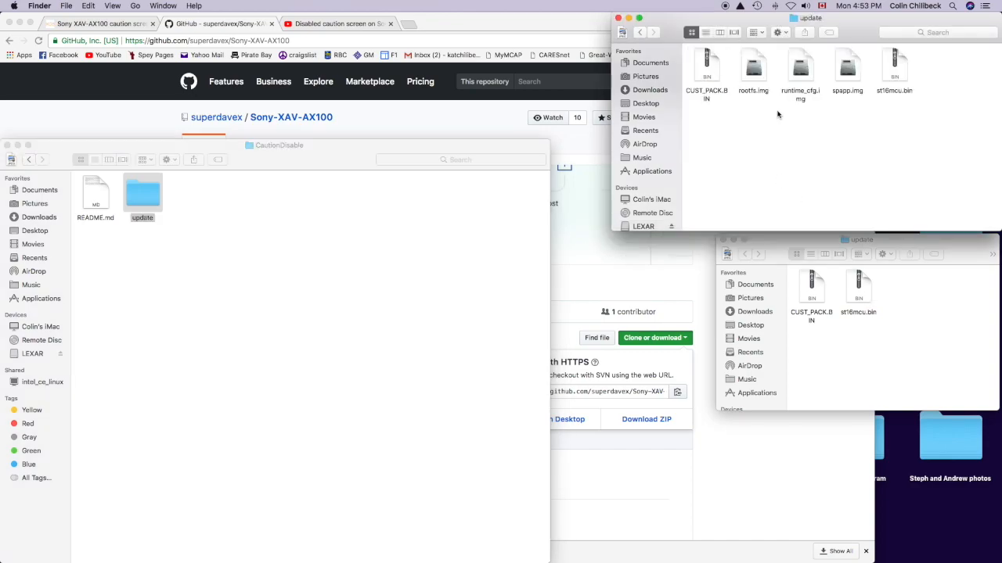
pyautogui.moveTo(710, 75)
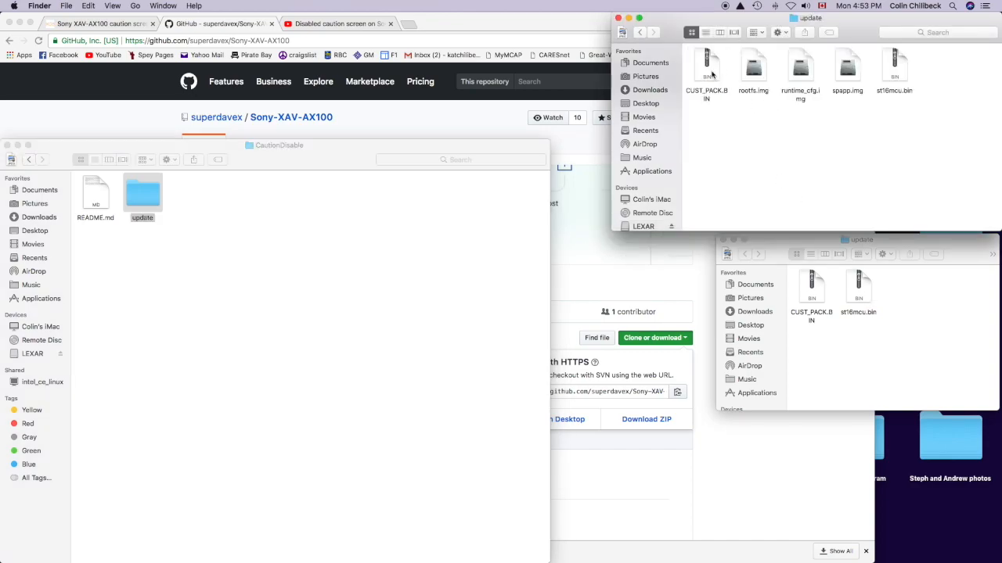
pyautogui.moveTo(779, 103)
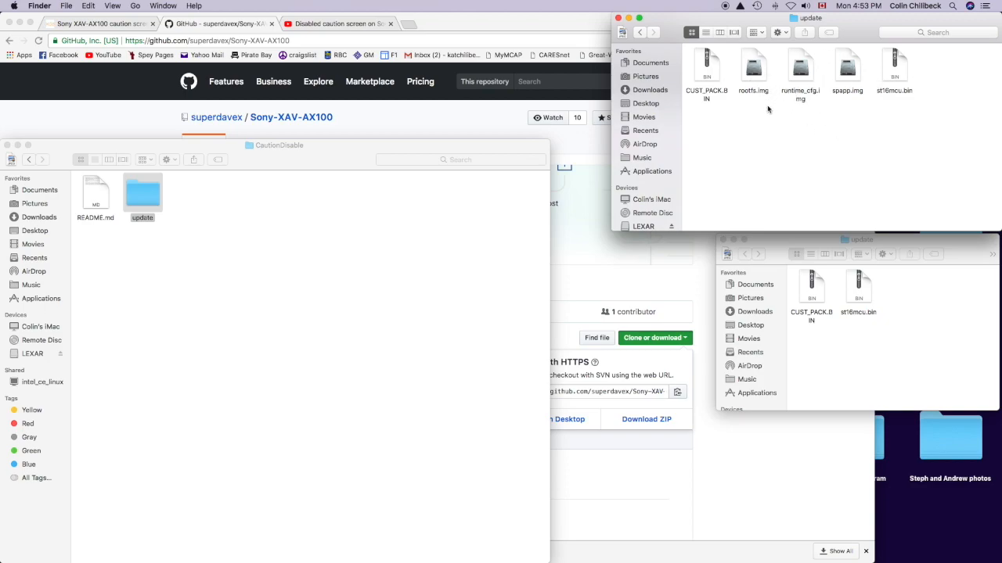
pyautogui.moveTo(775, 113)
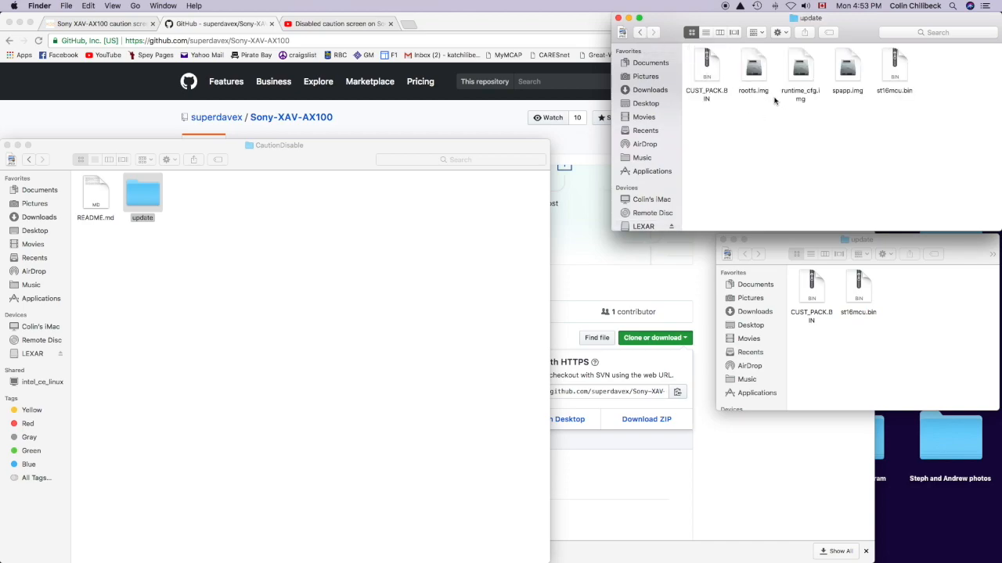
pyautogui.moveTo(895, 122)
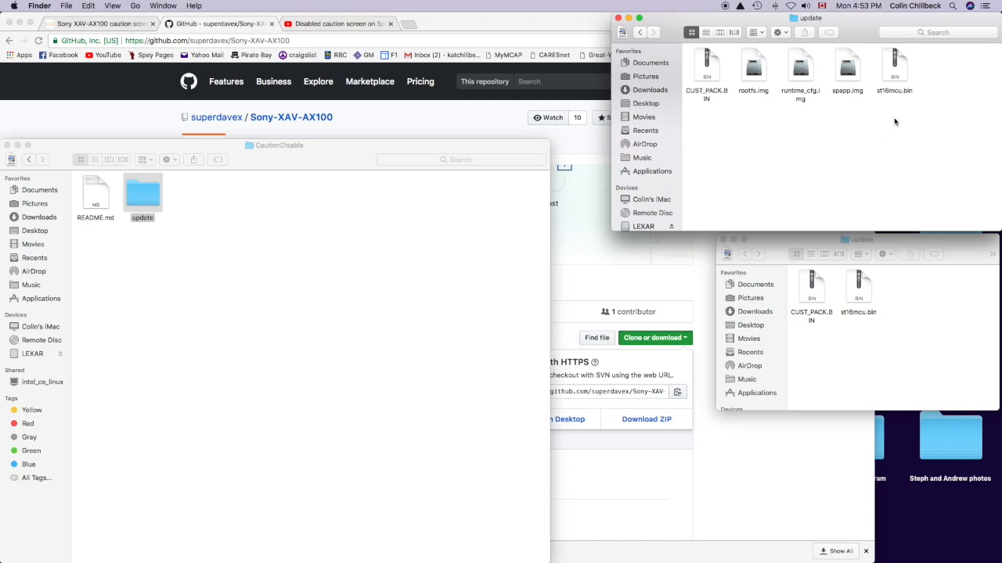
pyautogui.moveTo(889, 71)
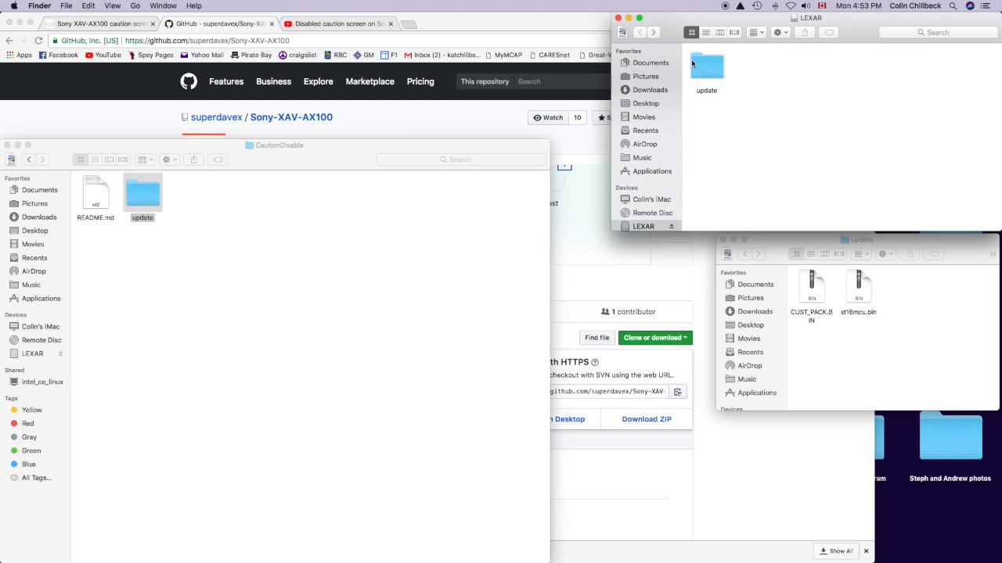
pyautogui.moveTo(734, 49)
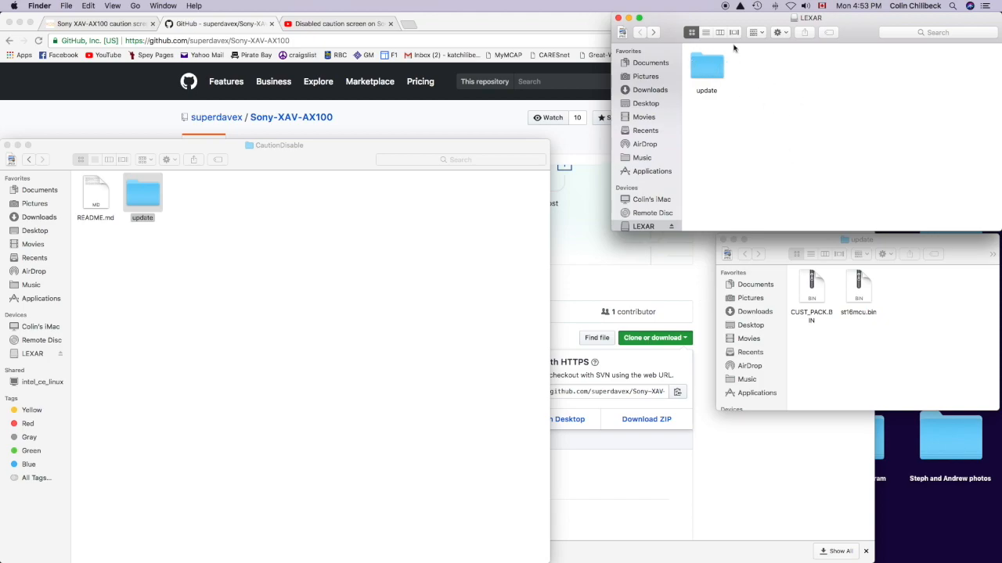
pyautogui.moveTo(655, 44)
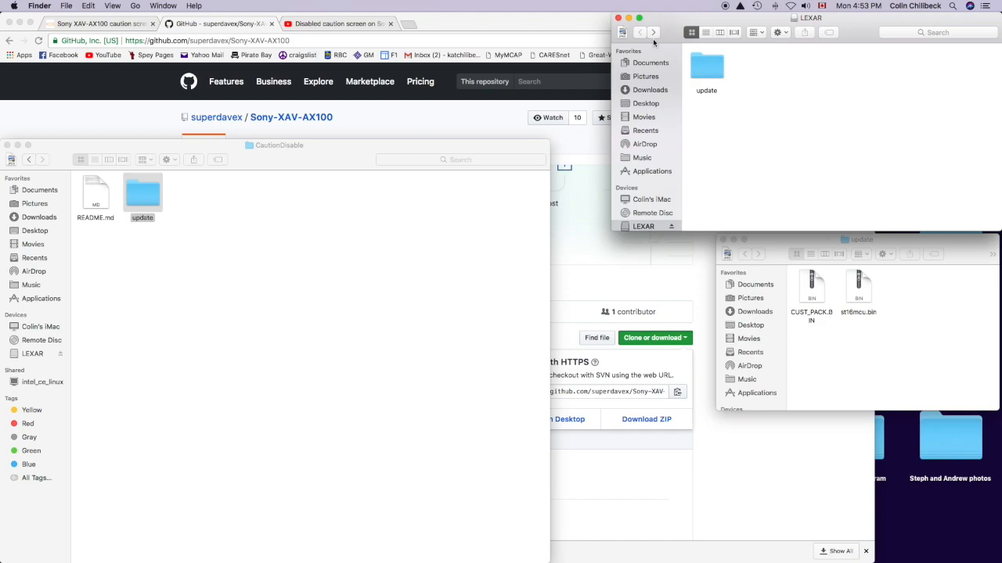
pyautogui.moveTo(763, 81)
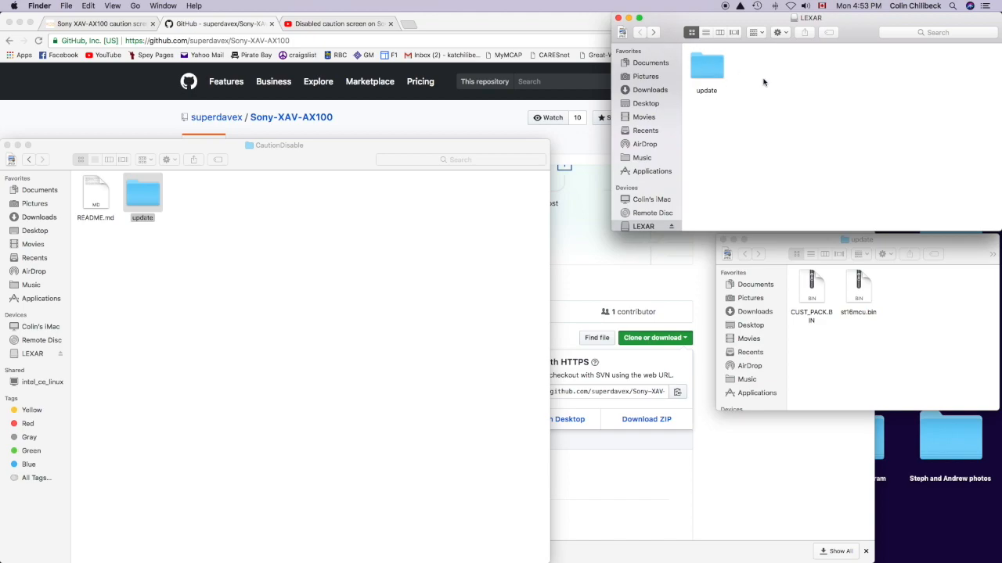